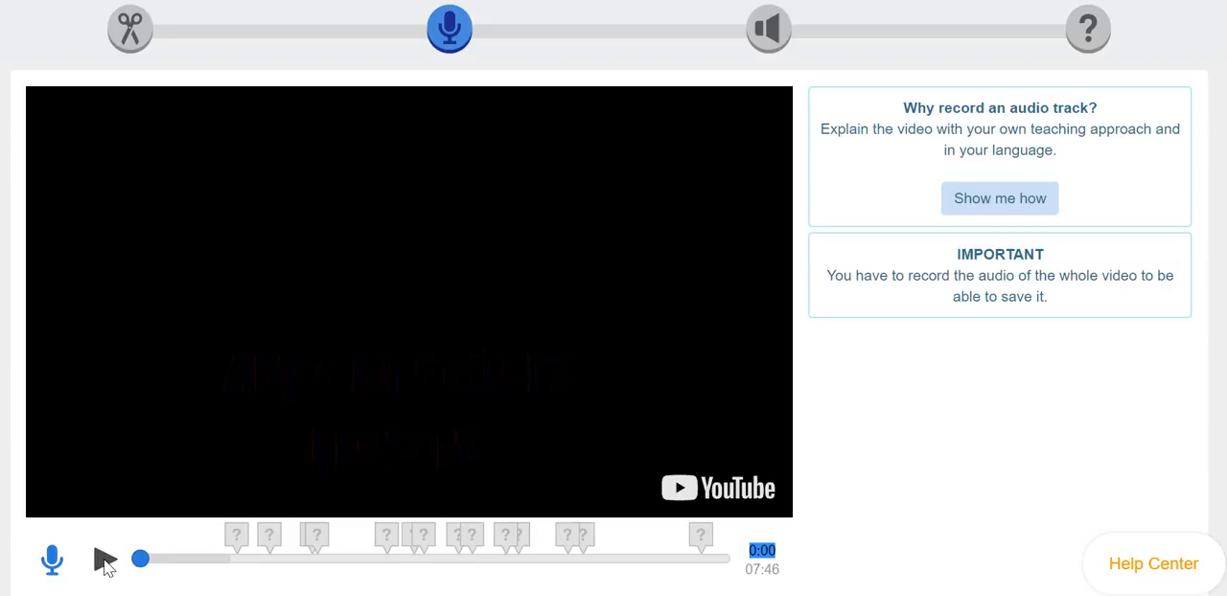
mouse_move(446, 29)
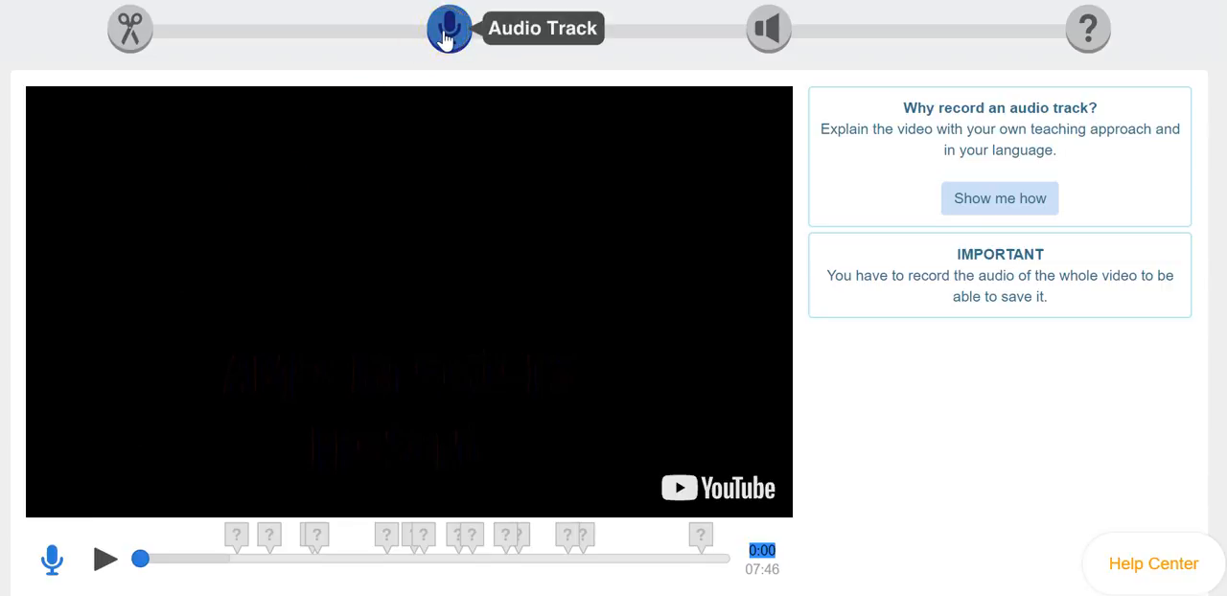
mouse_move(130, 235)
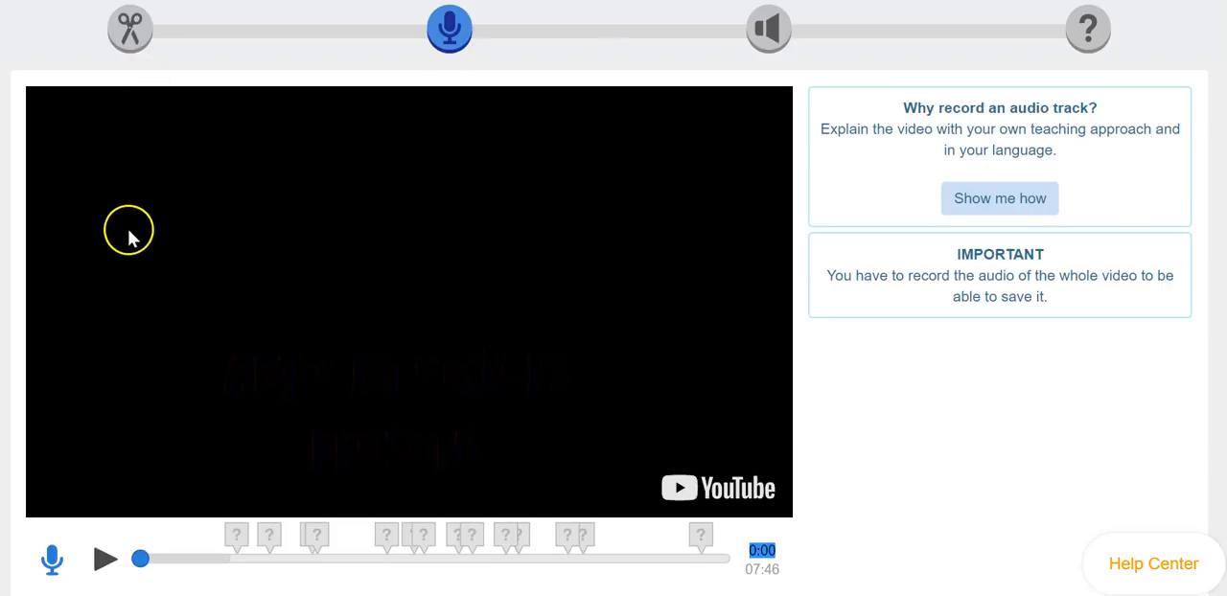
mouse_move(129, 29)
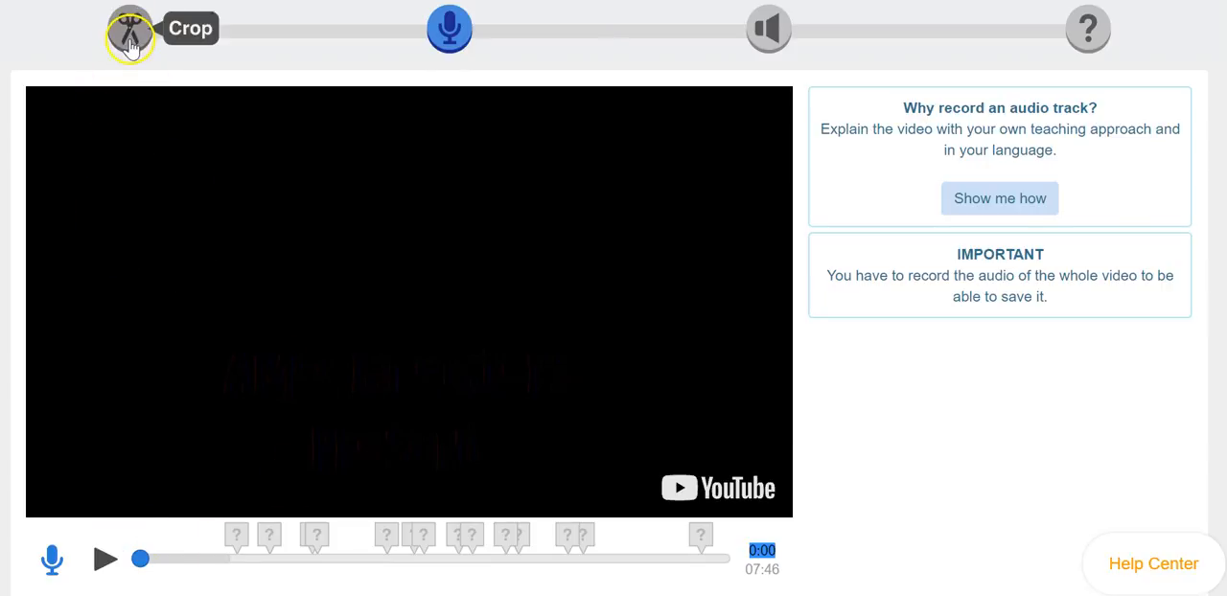
mouse_move(449, 29)
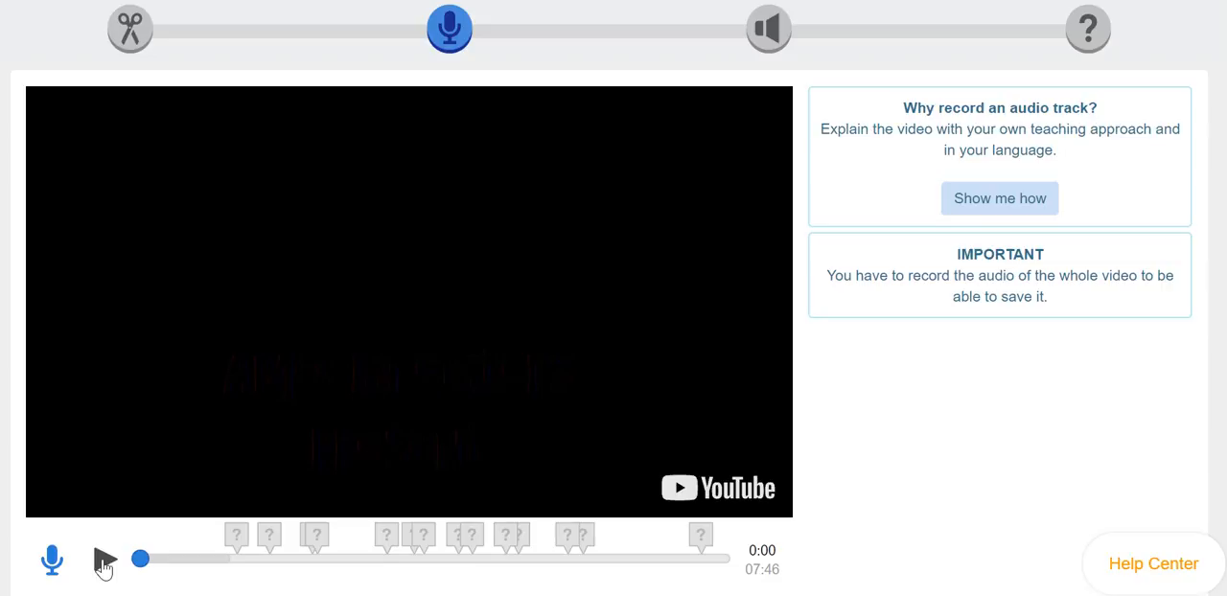
Preview the video opening, then record the first narration clip from 0:00 to 0:18
click(104, 560)
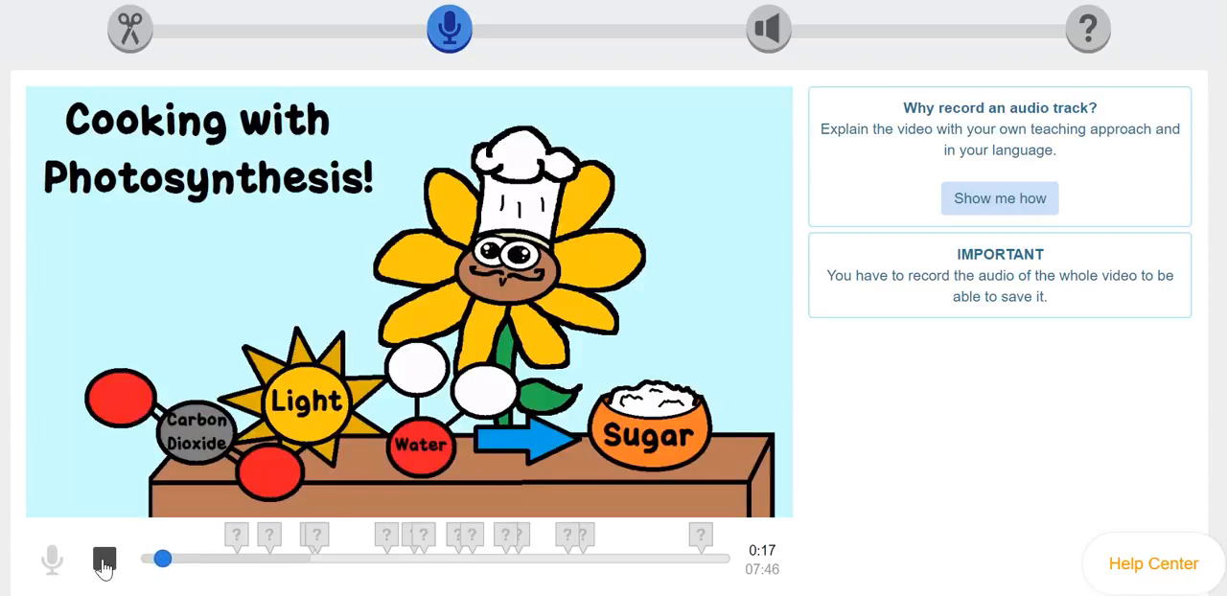
click(105, 560)
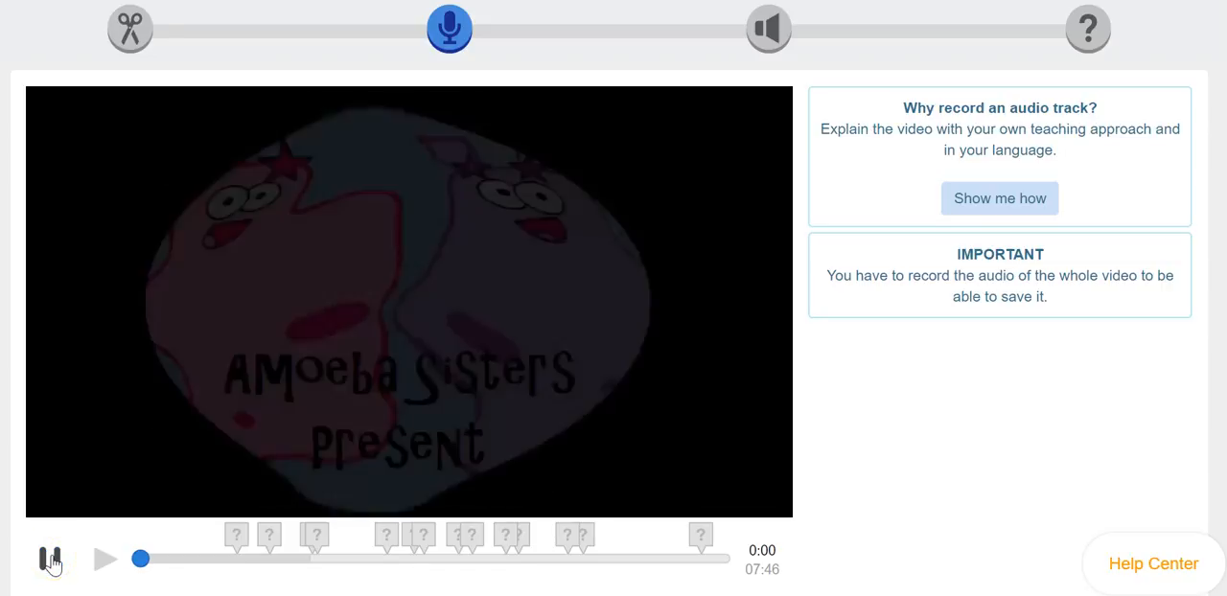
click(106, 559)
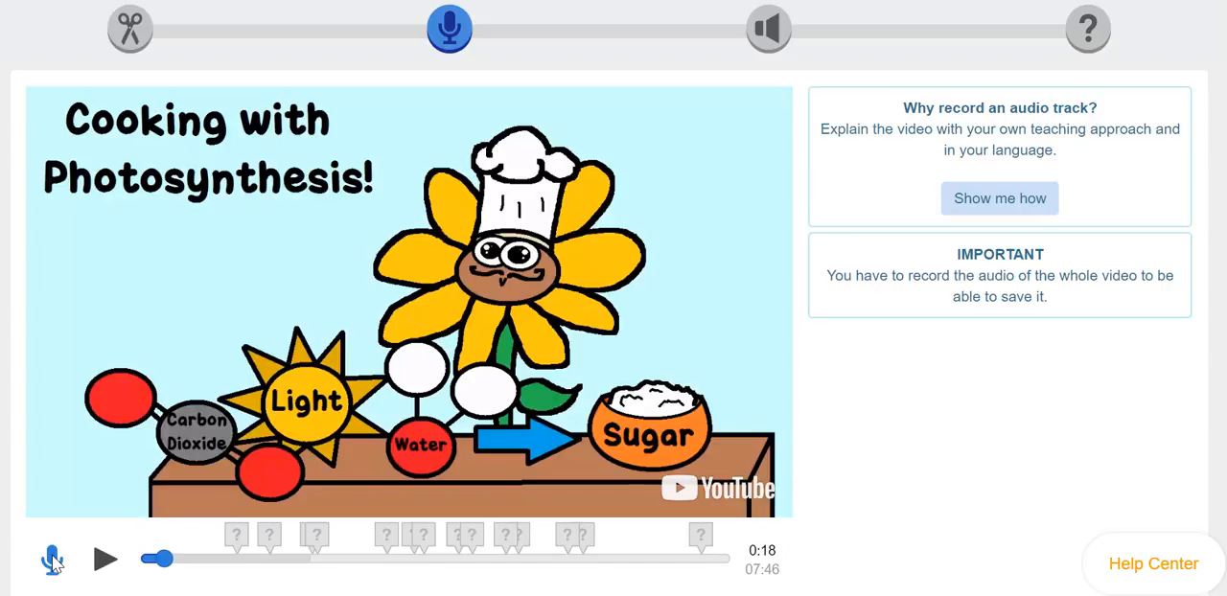
click(52, 560)
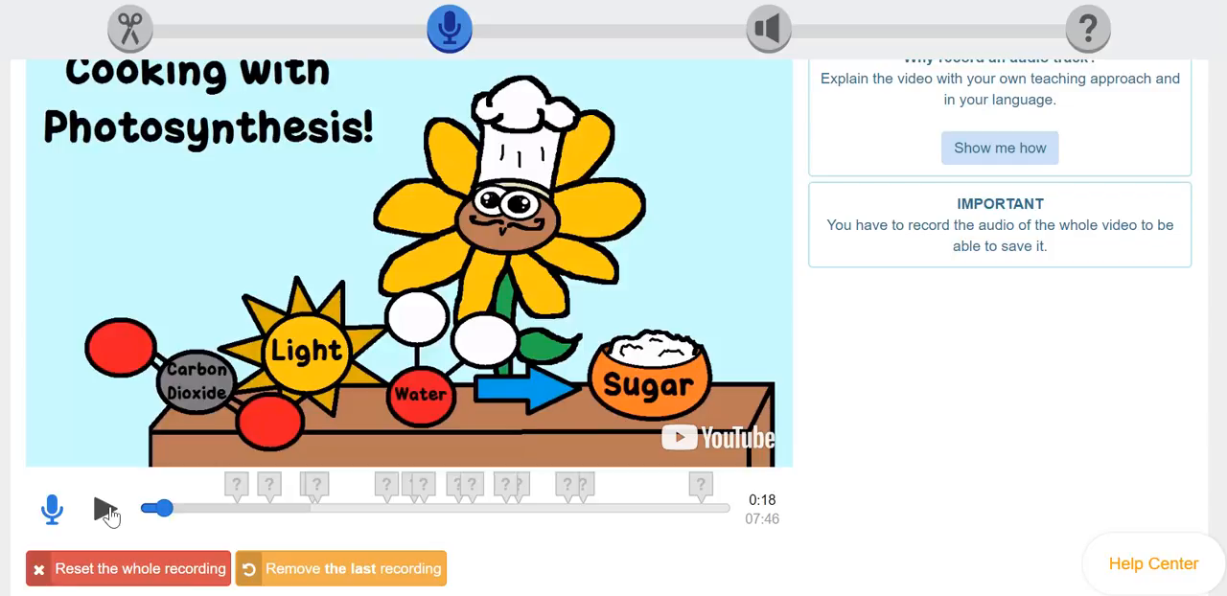
Record a second narration clip continuing from 0:18 and stopping at 0:40
click(103, 510)
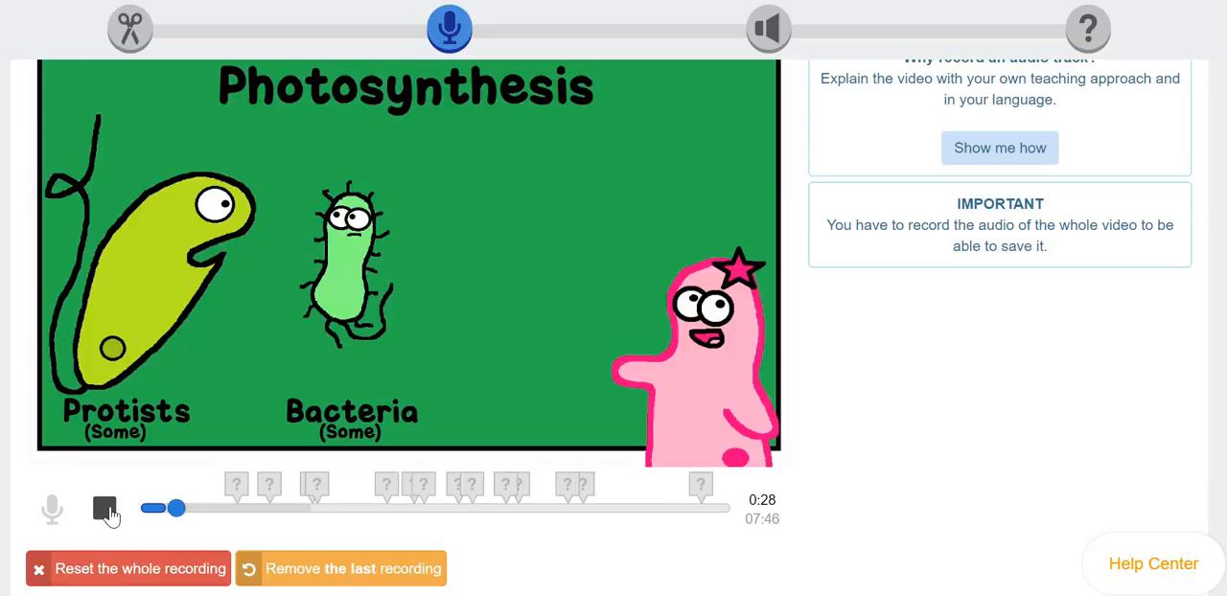
click(105, 509)
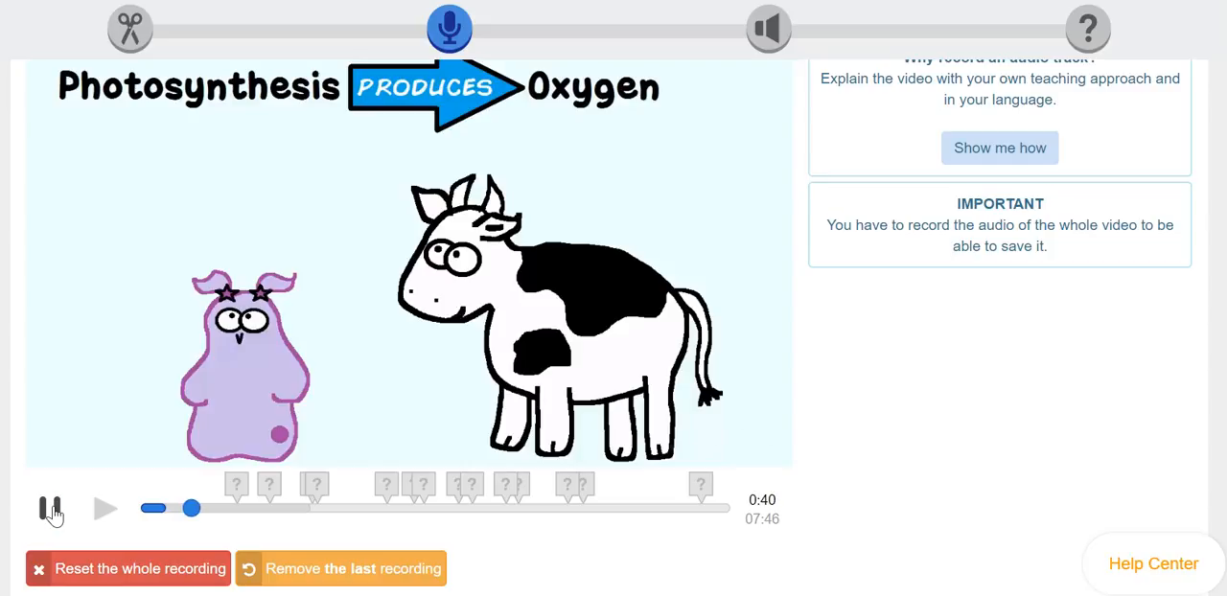
click(49, 510)
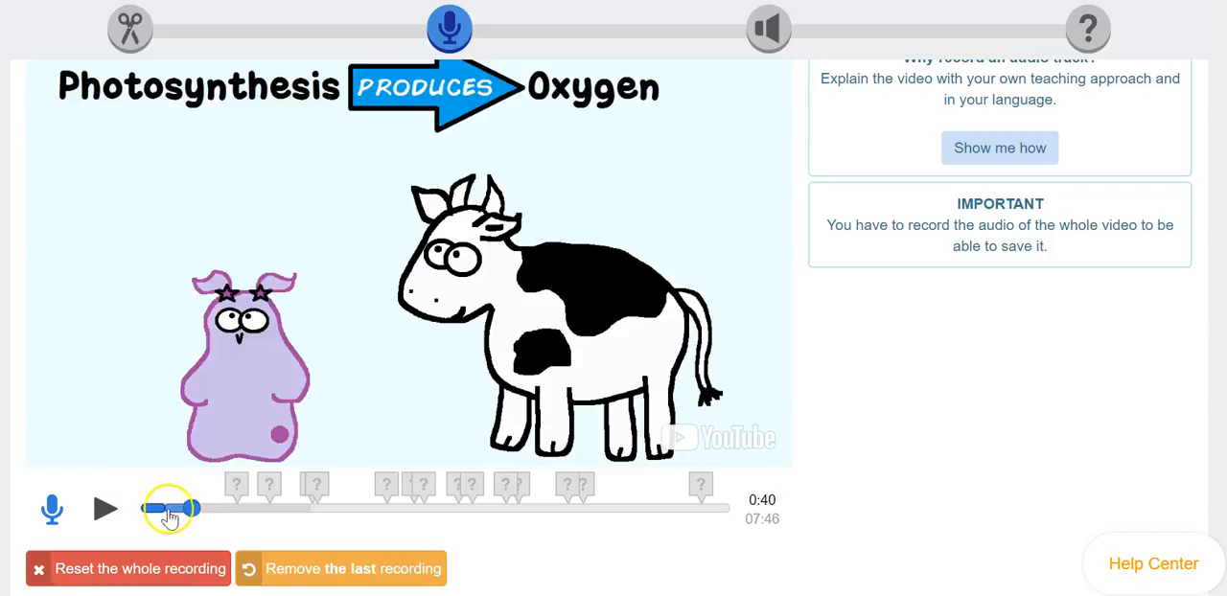
Drag along the timeline to record a third narration clip ending at 0:51
drag(170, 509, 187, 509)
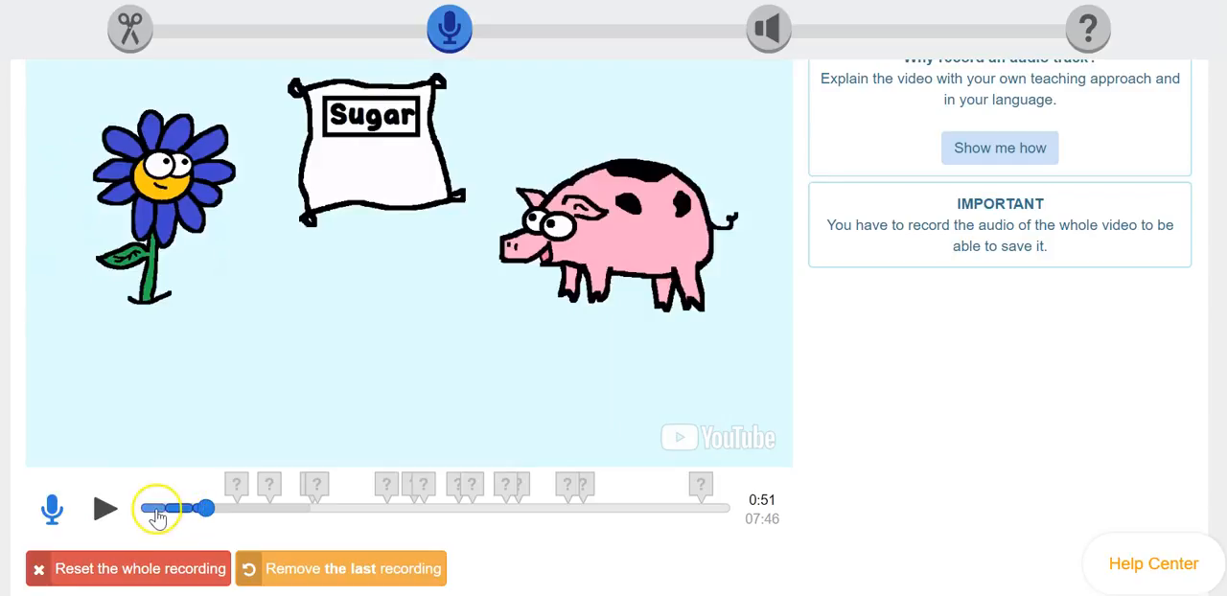
drag(158, 509, 206, 509)
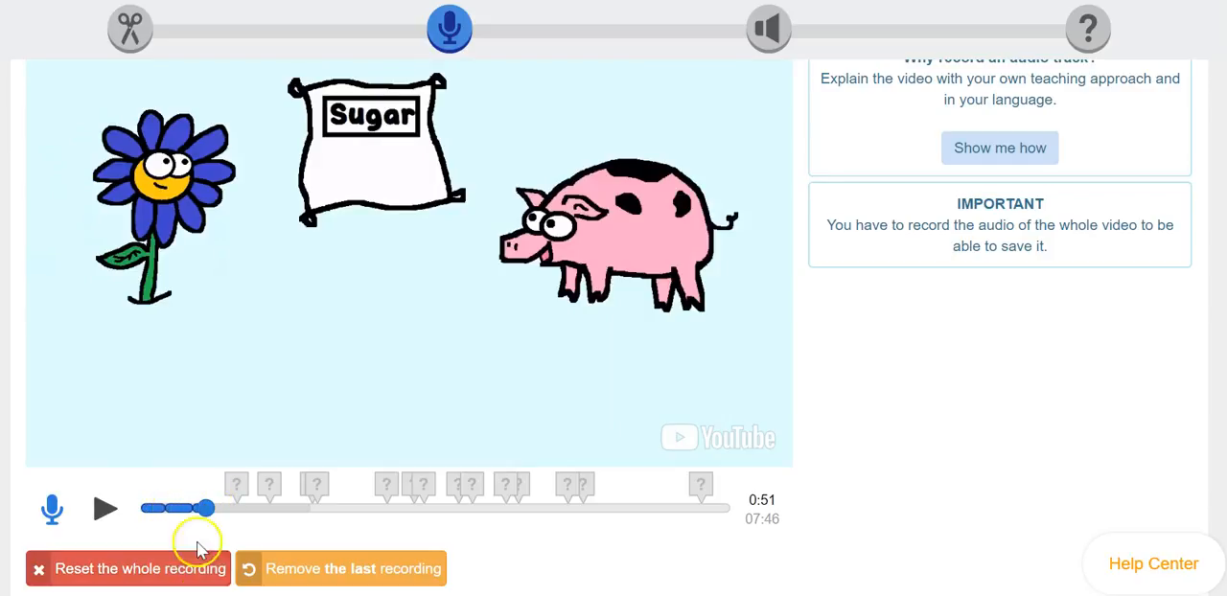
mouse_move(283, 569)
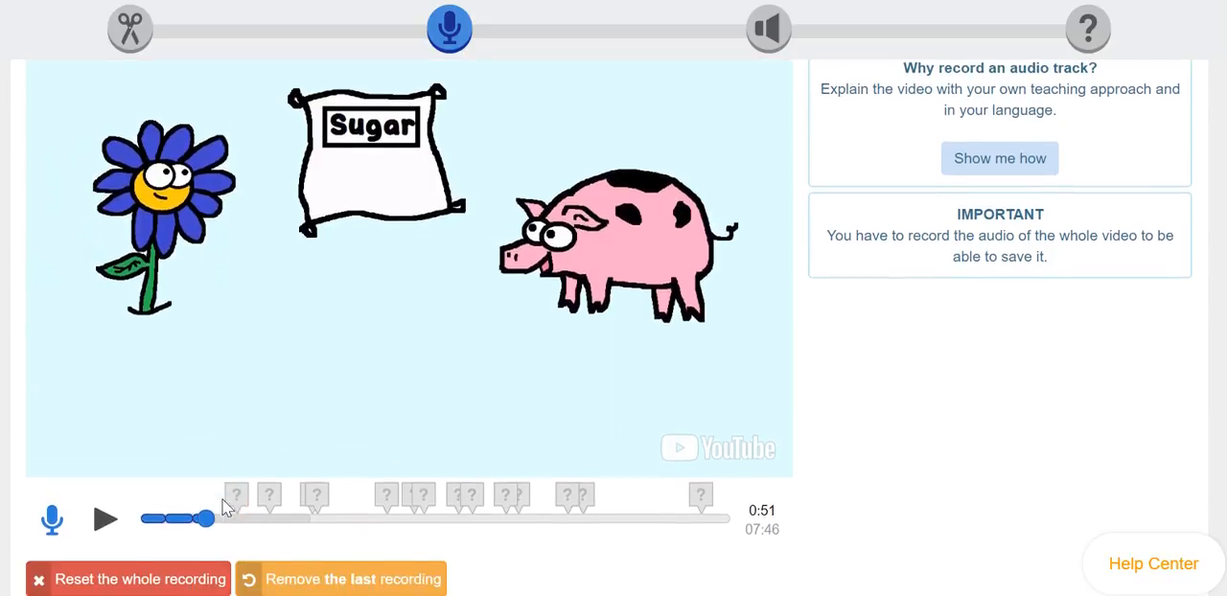
Resume recording narration from 0:51, continuing the voiceover through 1:23
scroll(down, 3)
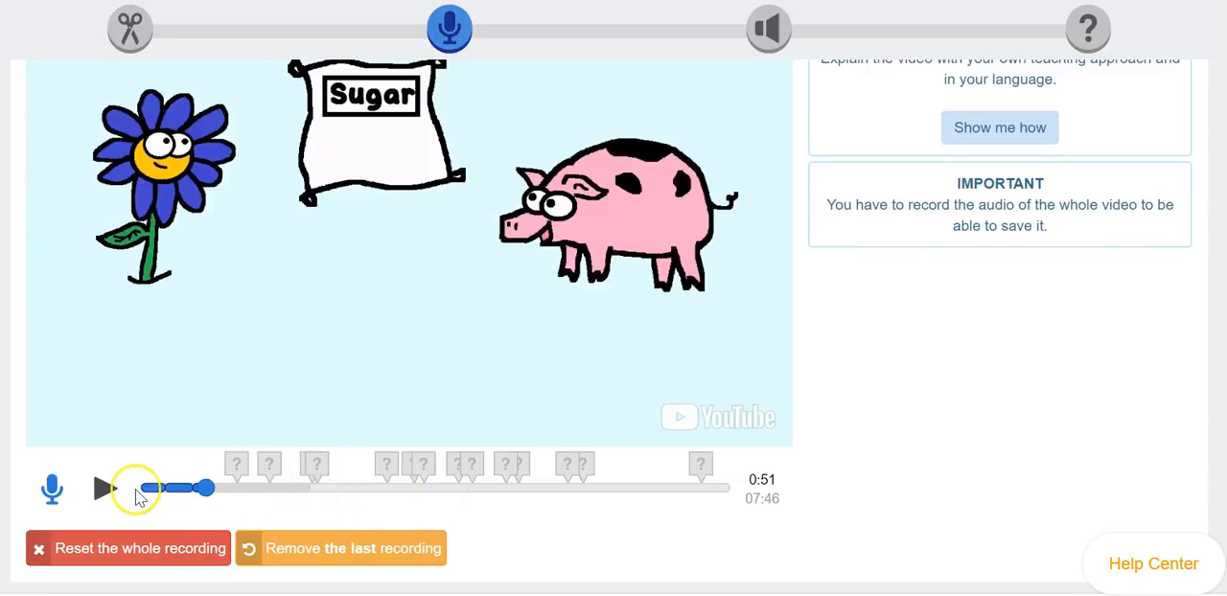
click(52, 490)
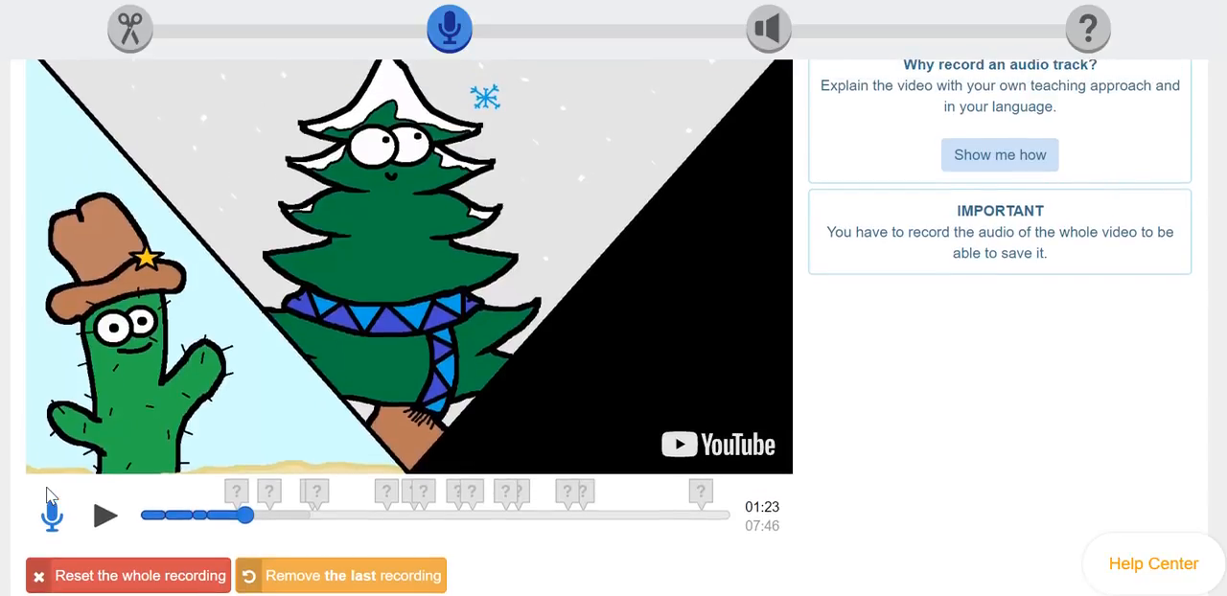
mouse_move(449, 31)
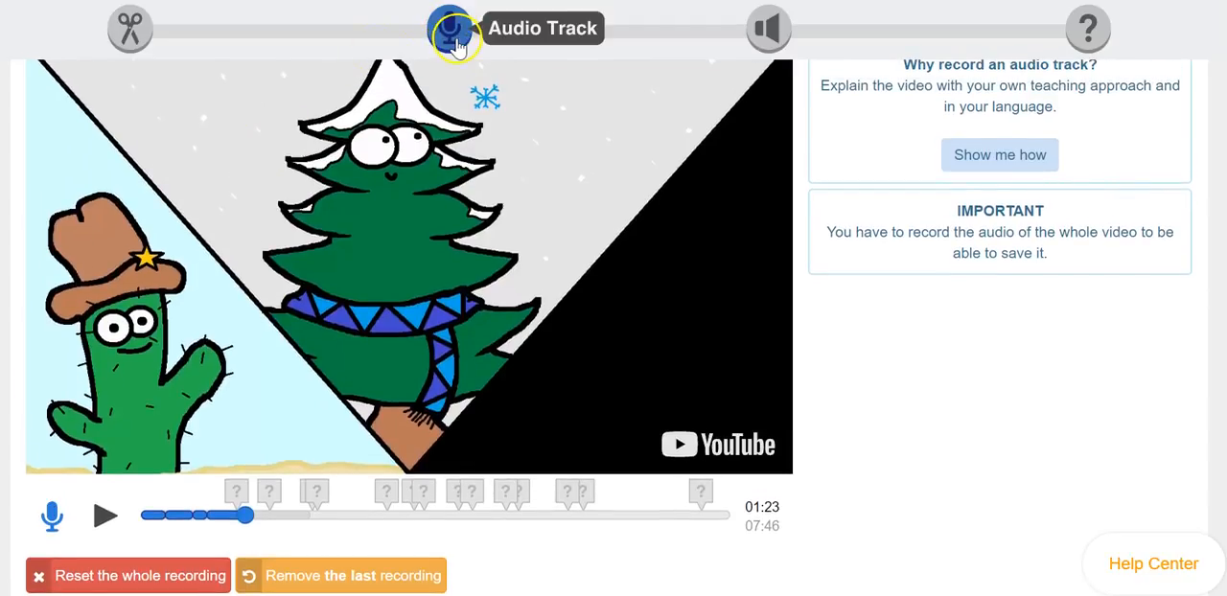
mouse_move(753, 15)
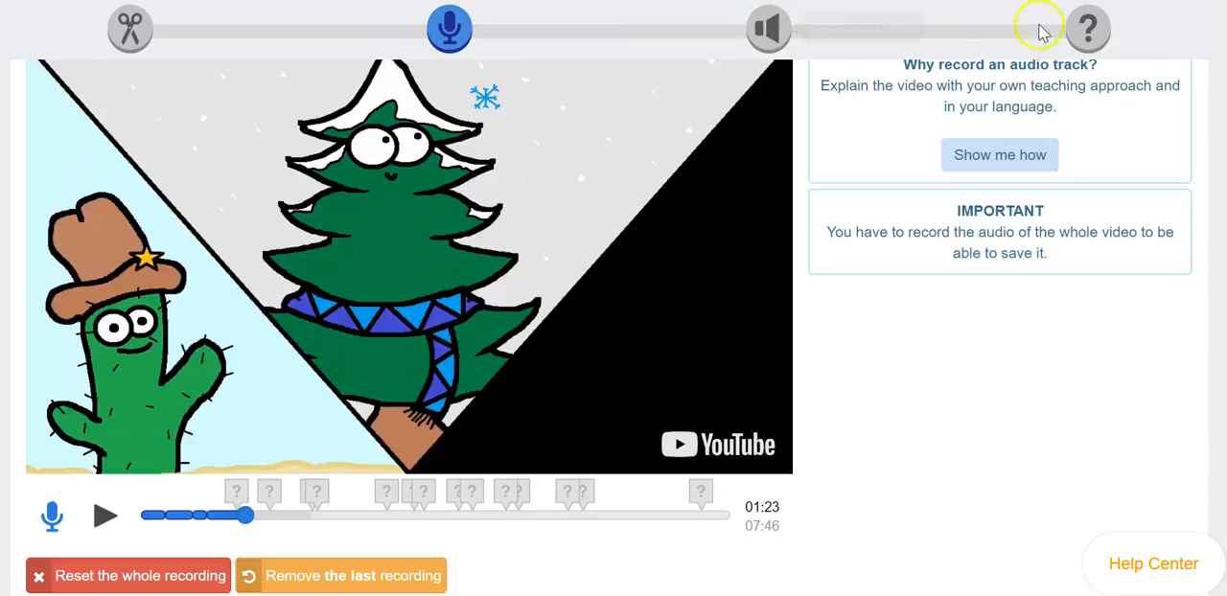
mouse_move(1067, 161)
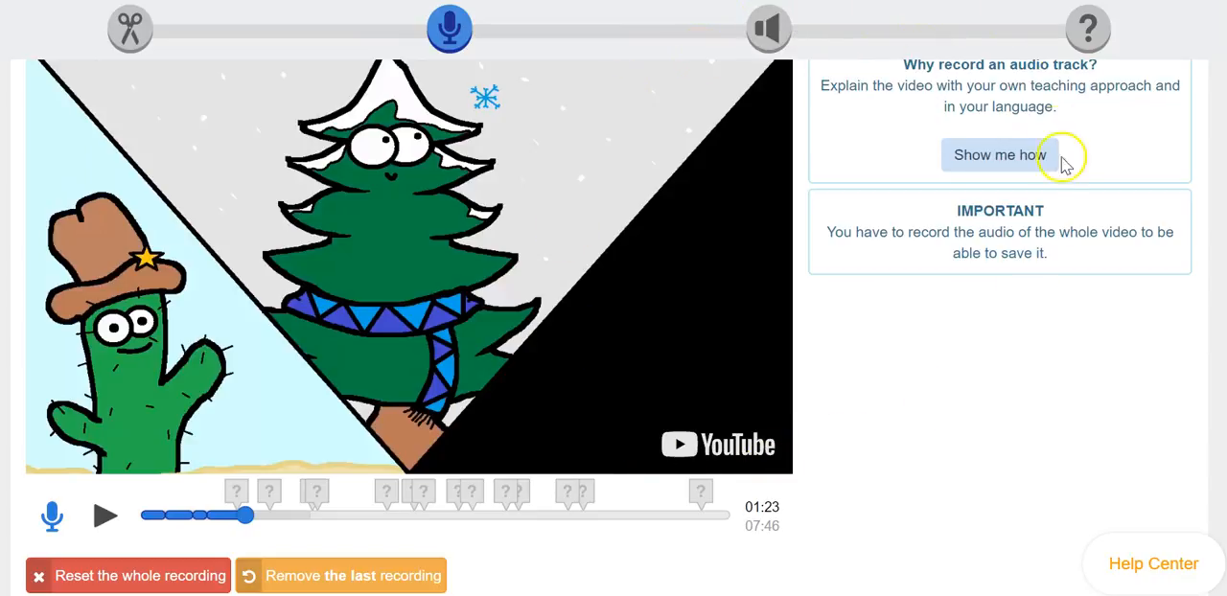